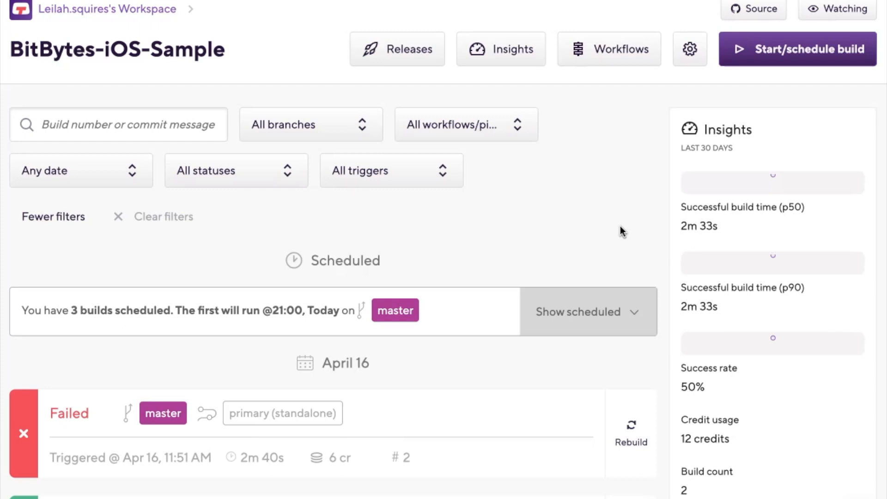
# Step: Scroll the BitBytes-iOS-Sample build history down to the April 16 builds
pyautogui.scroll(-3)
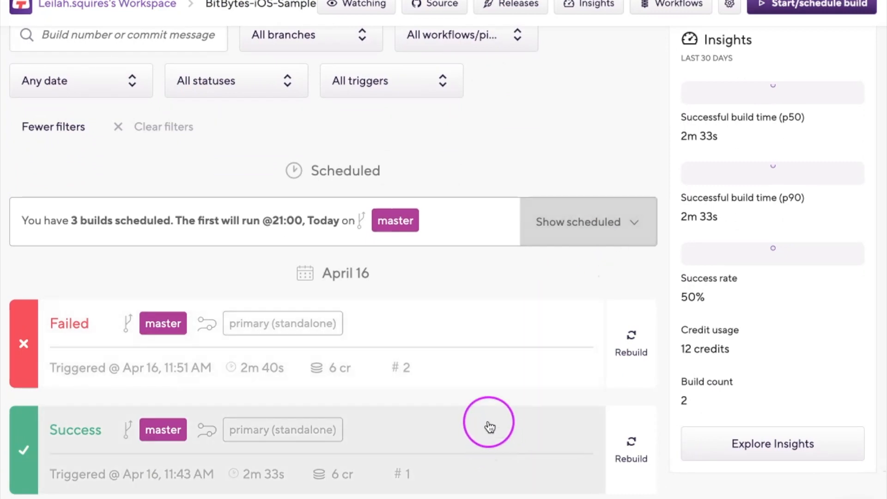
pyautogui.moveTo(478, 330)
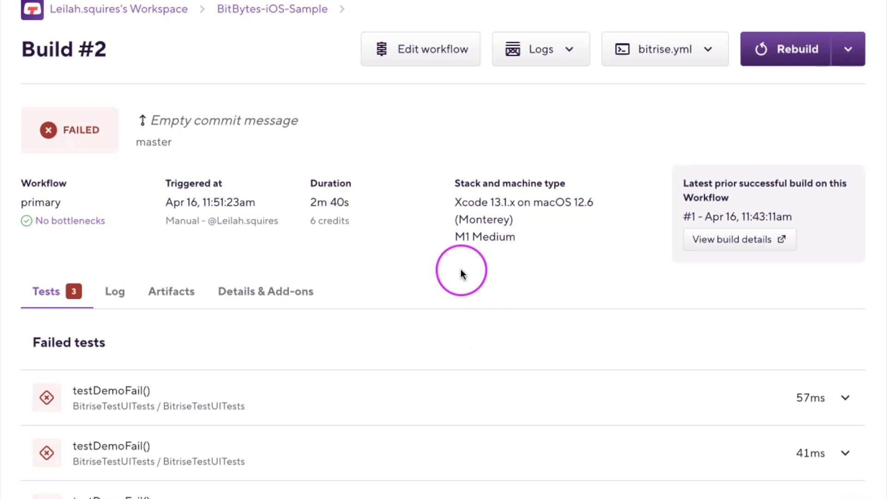
pyautogui.scroll(-3)
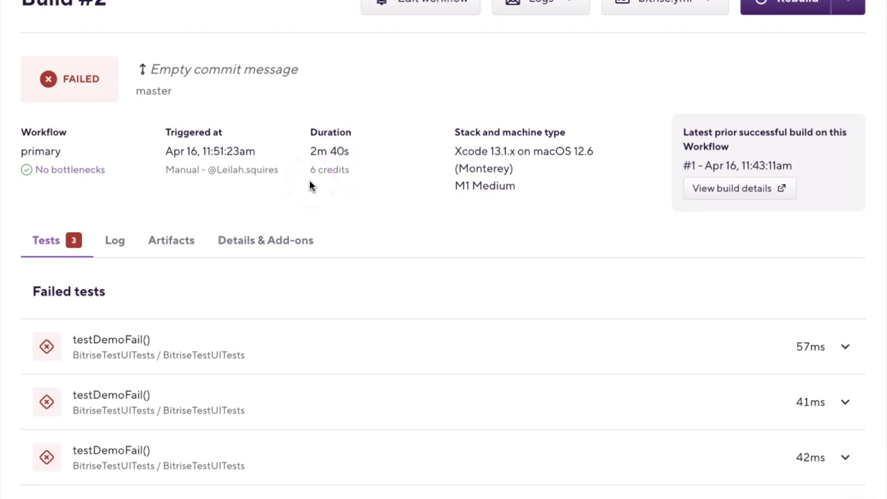
pyautogui.moveTo(122, 241)
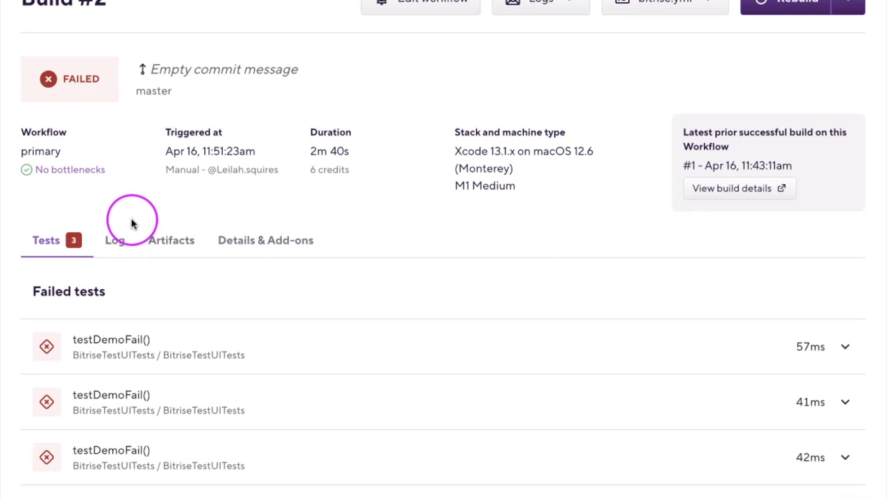
# Step: Review build #2's step log, expanding the Bitrise.io Cache:Pull step and reading its output
pyautogui.click(115, 240)
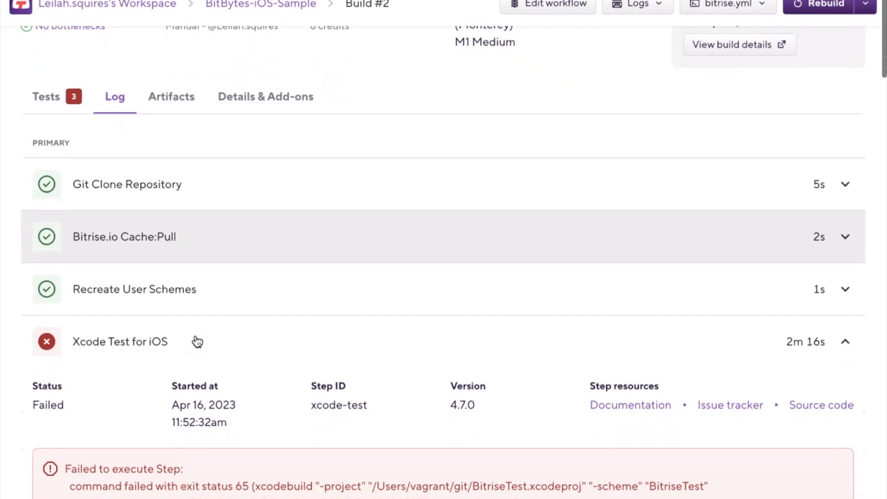
pyautogui.scroll(-3)
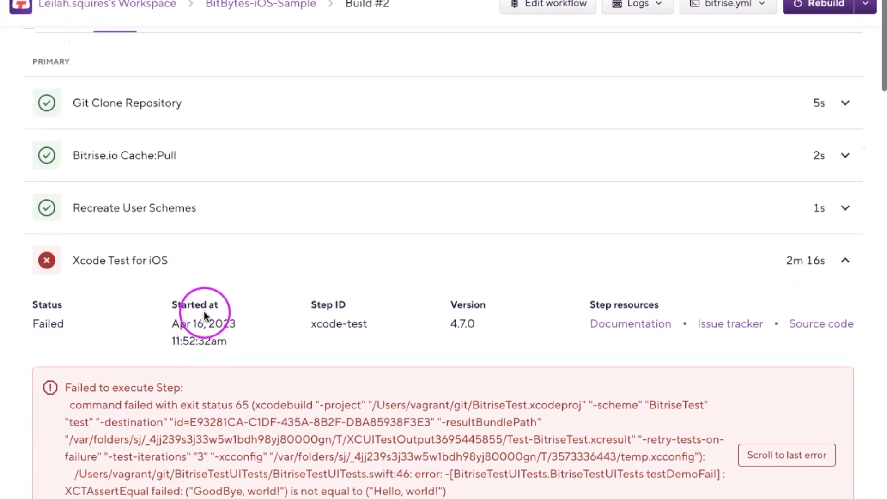
pyautogui.click(125, 155)
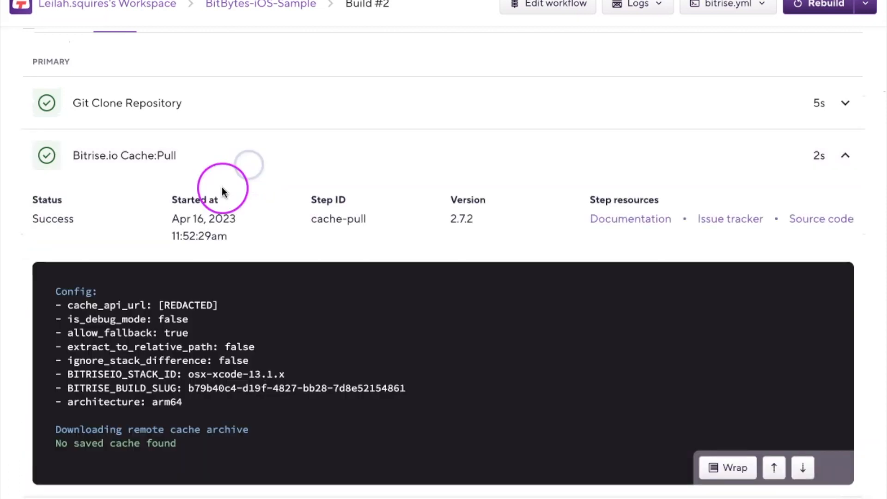
pyautogui.scroll(-3)
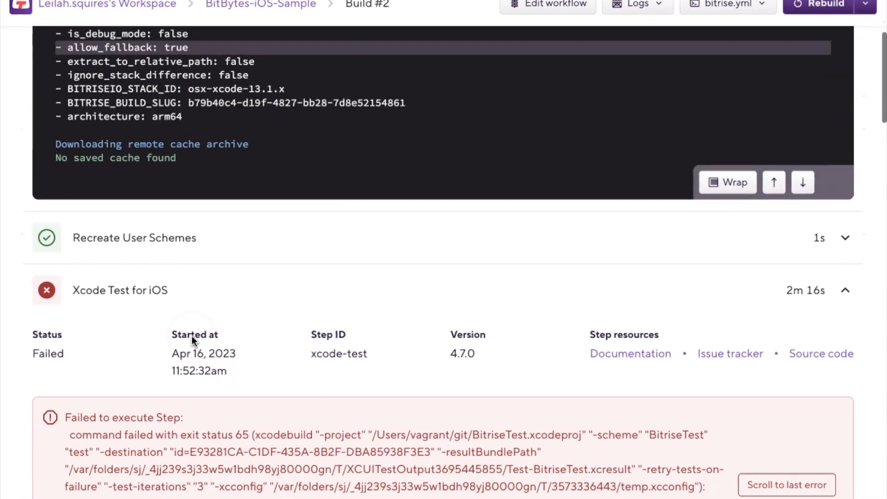
pyautogui.scroll(-3)
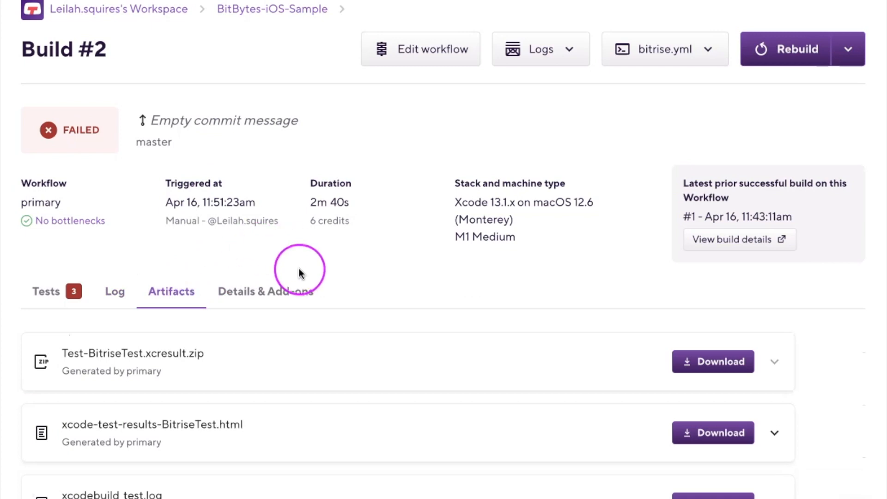
# Step: Expand the xcodebuild_test.log artifact to show its log output inline
pyautogui.scroll(-3)
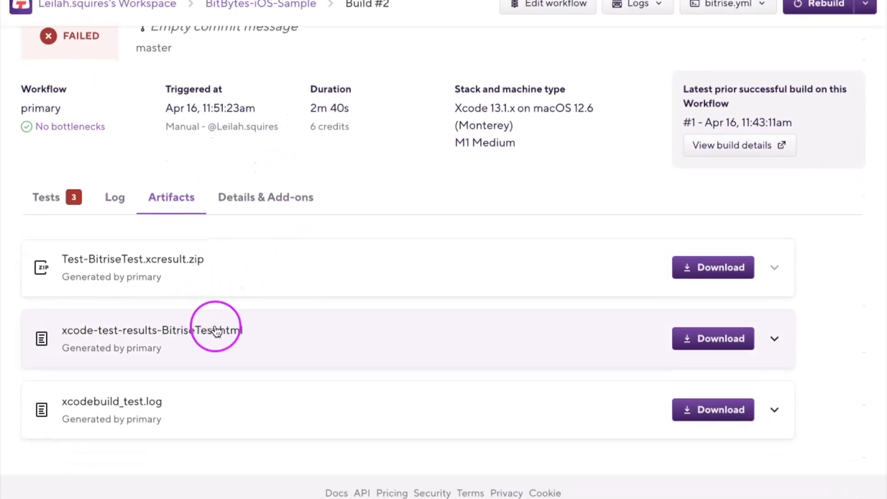
pyautogui.moveTo(189, 405)
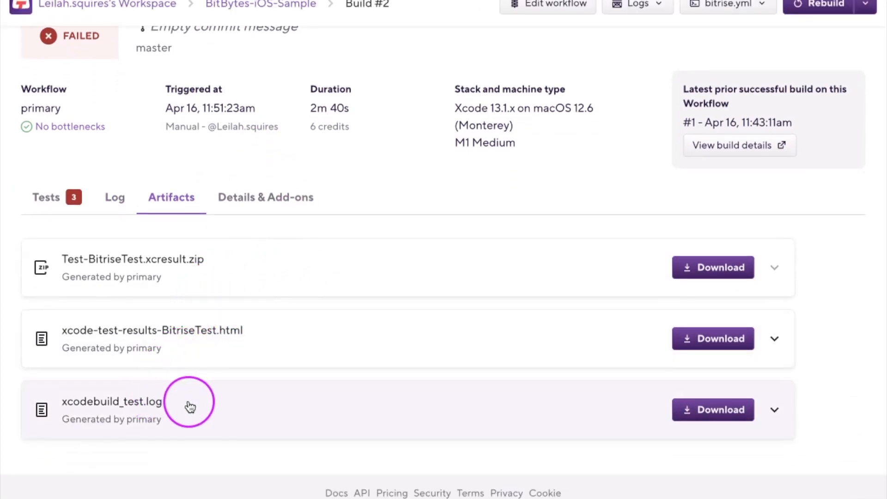
pyautogui.moveTo(384, 443)
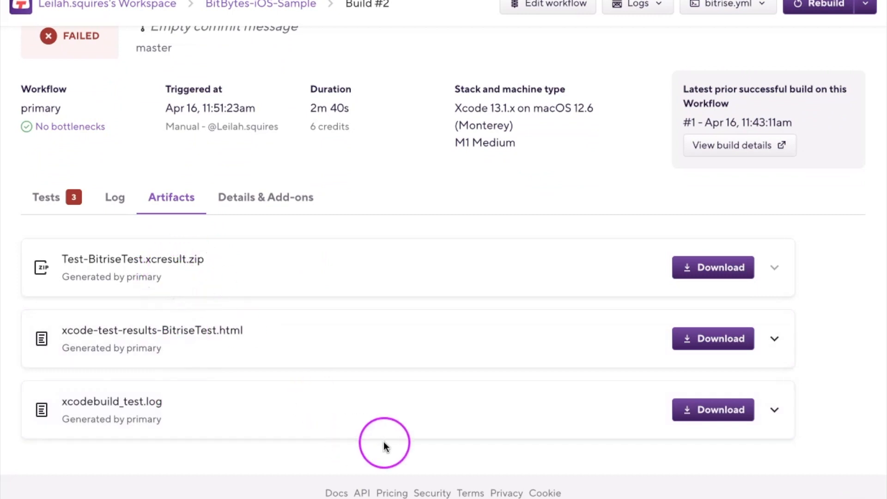
pyautogui.moveTo(650, 399)
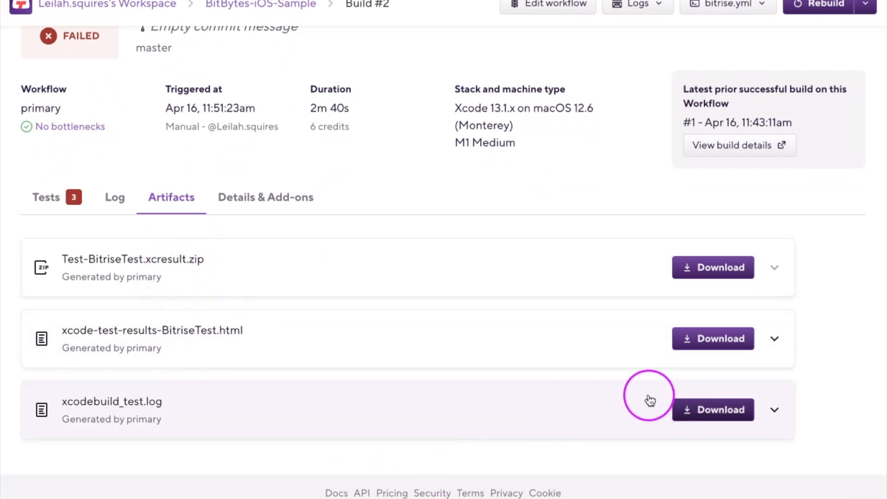
pyautogui.click(774, 409)
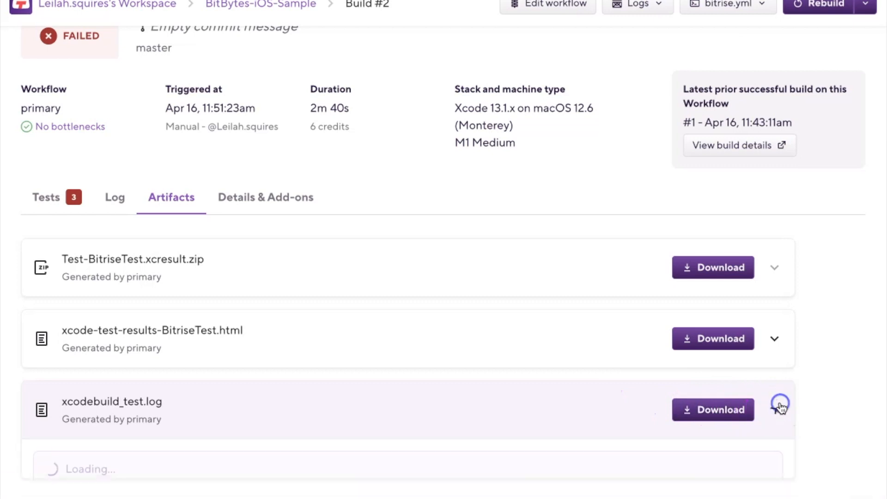
pyautogui.click(779, 406)
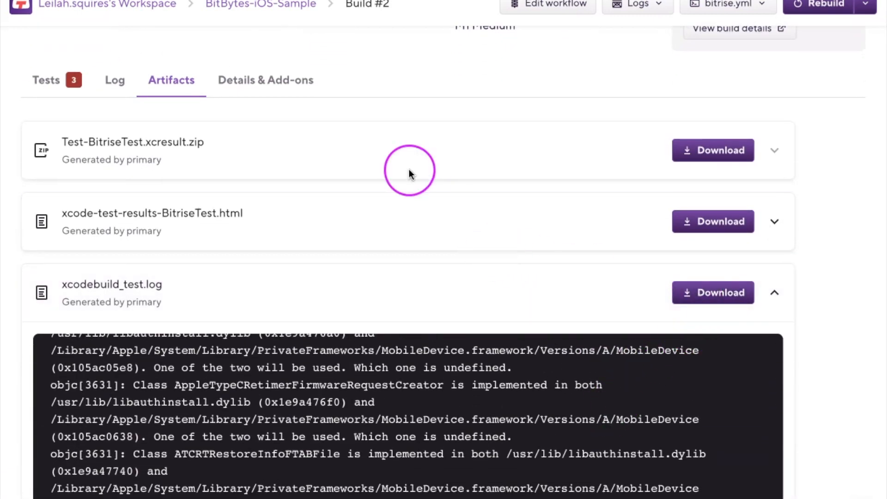
# Step: Show build #2's Details & Add-ons: timestamps, hostname, versions, parameters, Test Reports and Ship add-ons
pyautogui.click(265, 79)
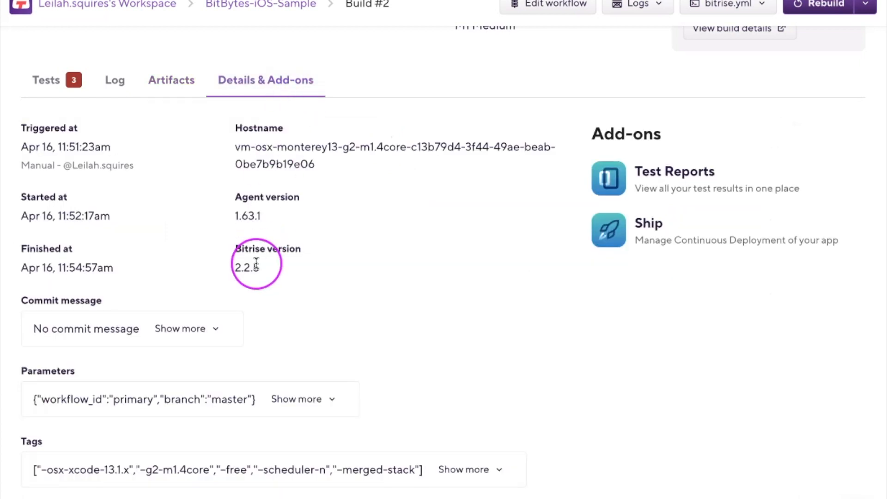
pyautogui.scroll(-3)
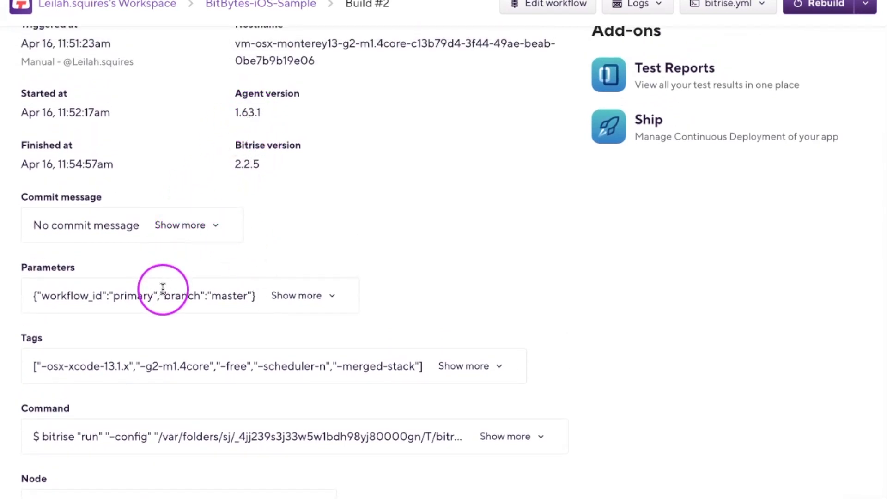
pyautogui.moveTo(155, 430)
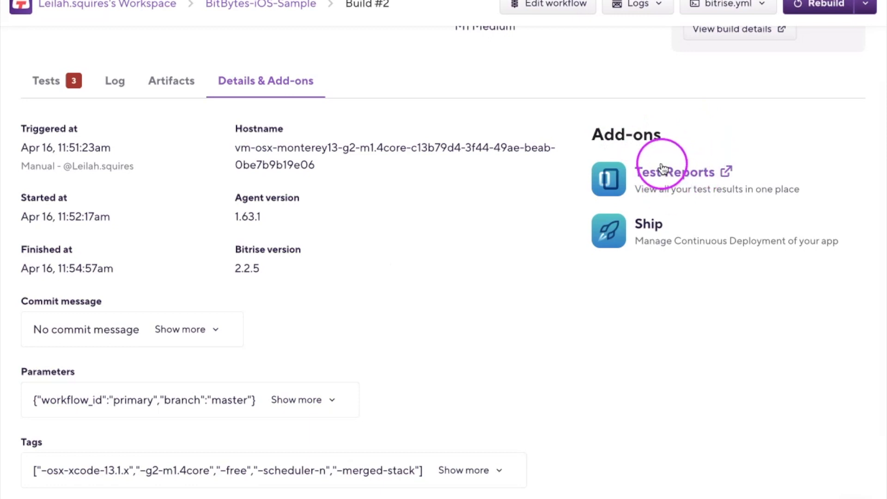
pyautogui.moveTo(682, 194)
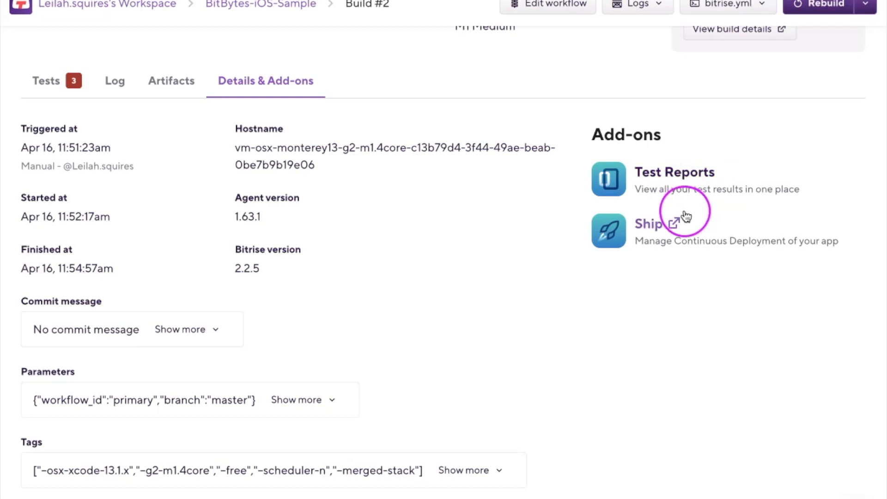
pyautogui.moveTo(764, 190)
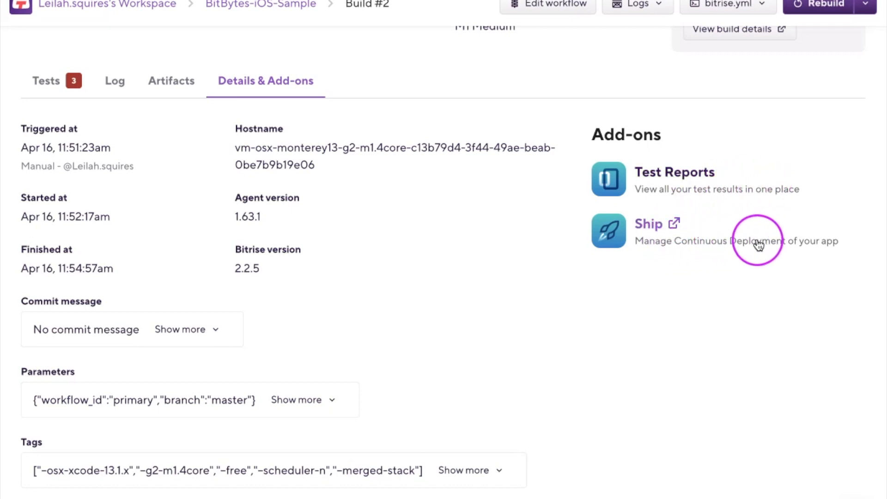
pyautogui.moveTo(644, 276)
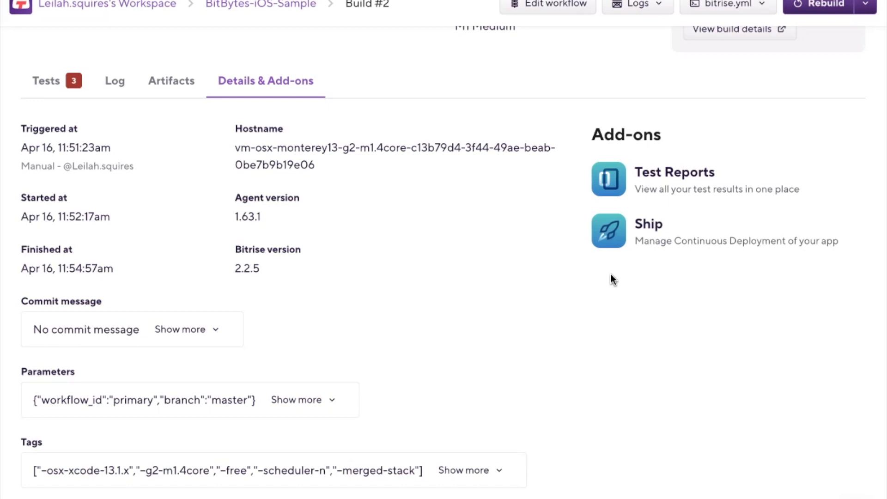
pyautogui.click(351, 186)
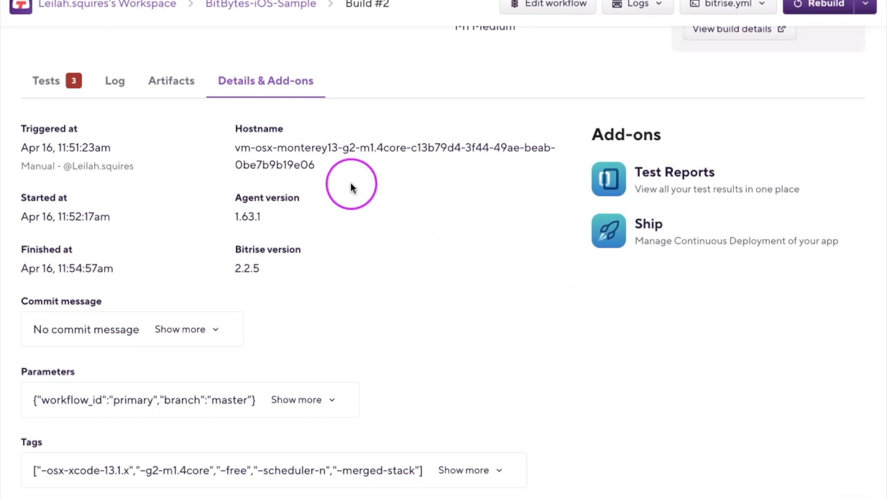
# Step: Return to the Tests list and expand the first testDemoFail() to show its XCTAssertEqual failure
pyautogui.click(46, 80)
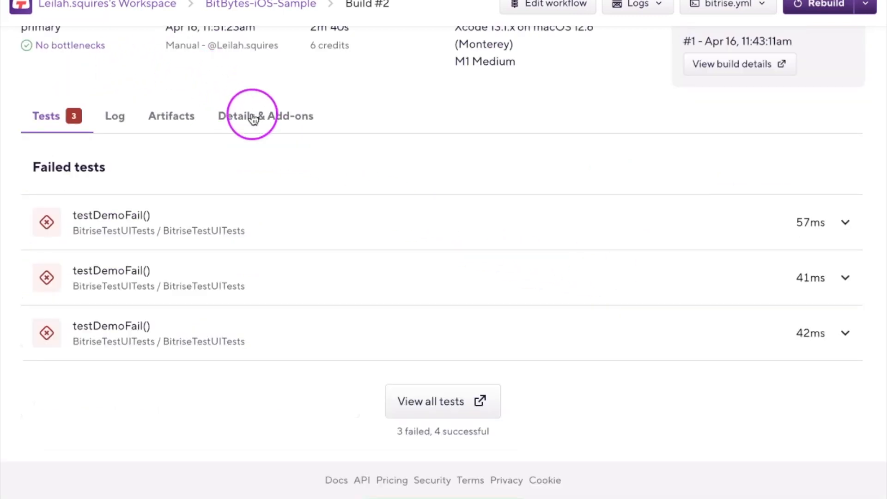
pyautogui.moveTo(287, 281)
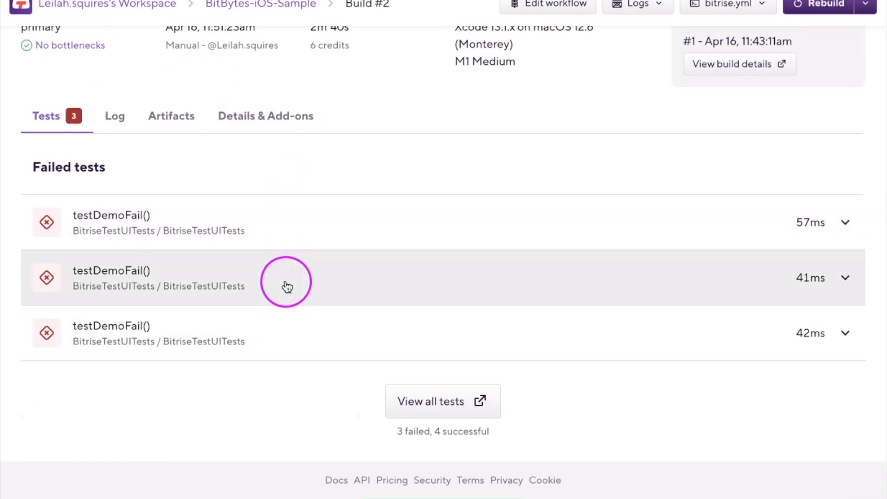
pyautogui.click(844, 222)
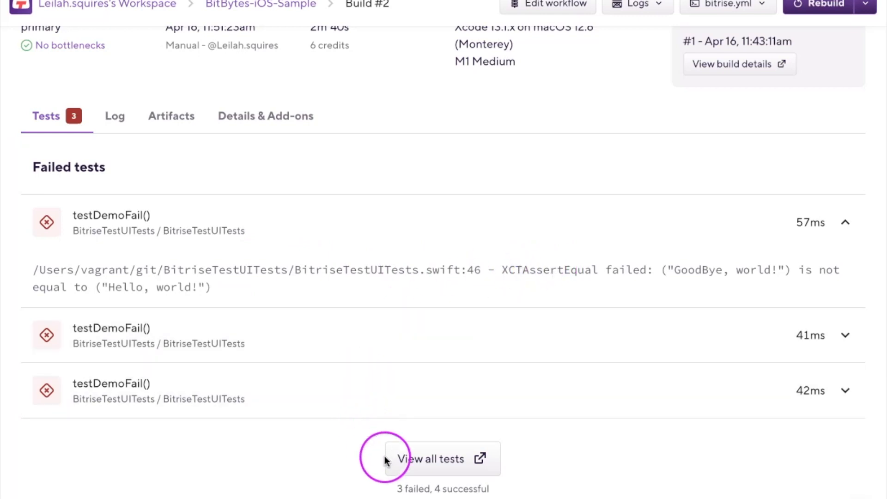
pyautogui.moveTo(431, 464)
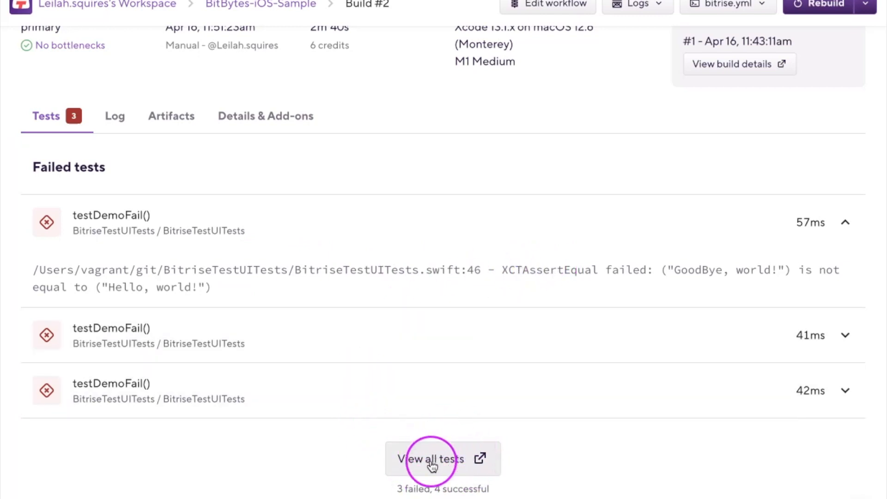
pyautogui.moveTo(528, 462)
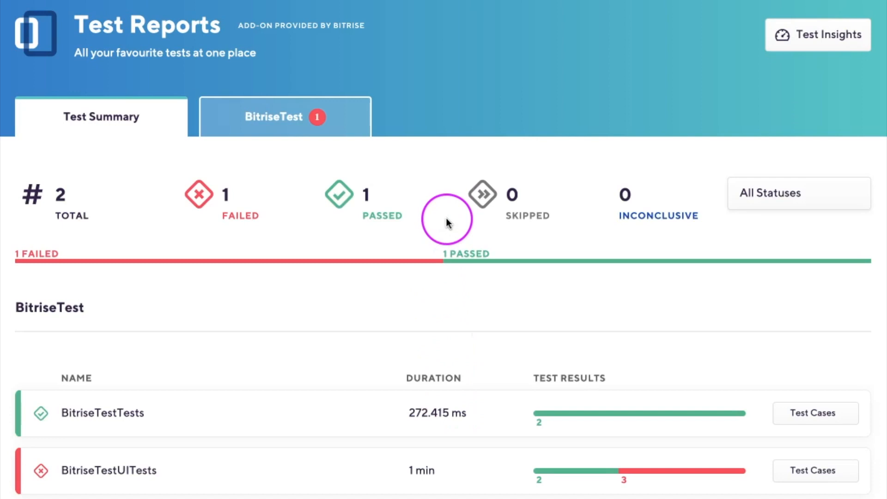
# Step: Scroll the Test Summary showing BitriseTestTests passed and BitriseTestUITests failed
pyautogui.scroll(-3)
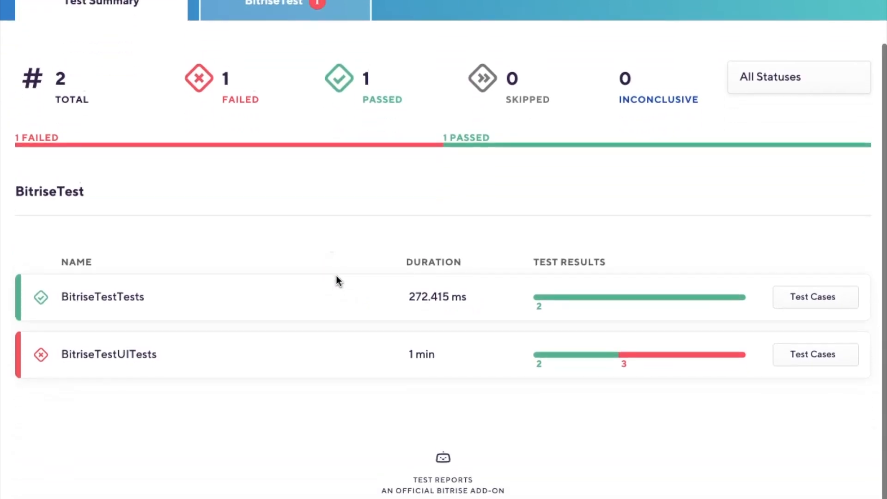